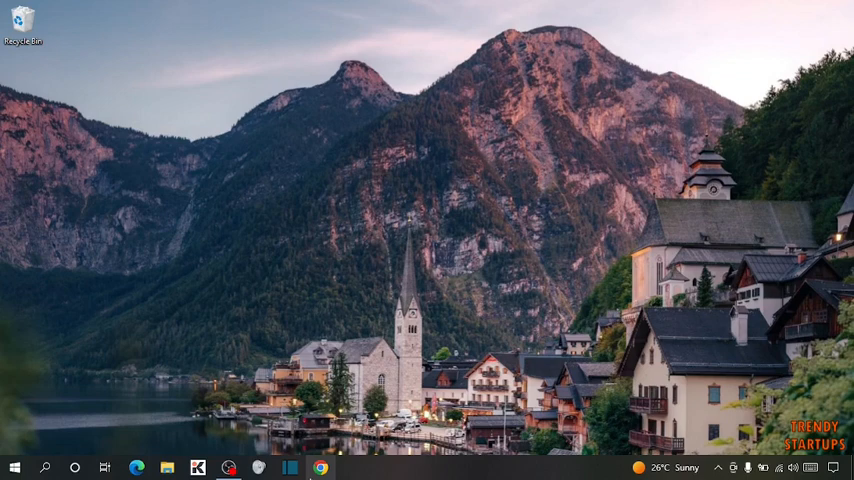
Launch Chrome, search for 'google photos', and open the Google Photos about page
{"action": "left_click", "coordinate": [319, 467]}
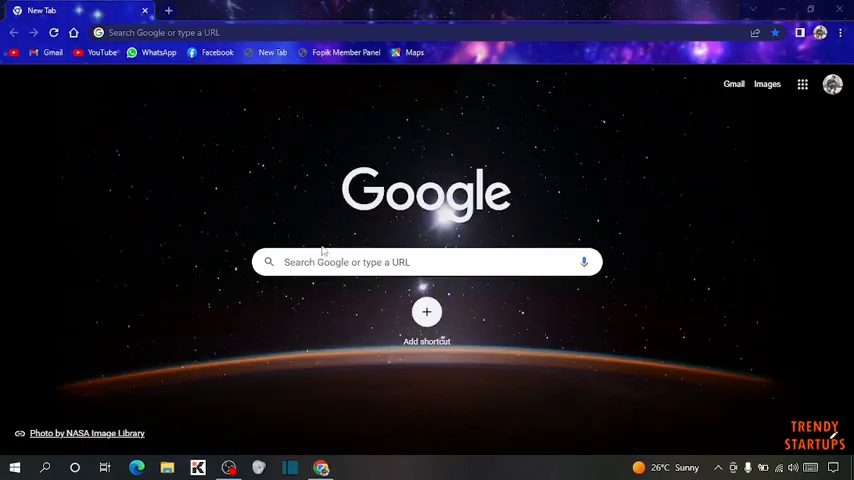
{"action": "left_click", "coordinate": [163, 32]}
{"action": "type", "text": "googl"}
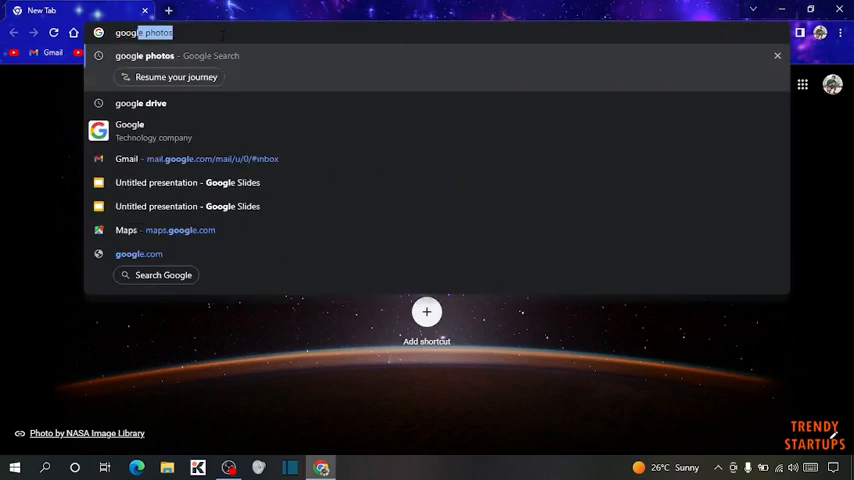
{"action": "key", "text": "Enter"}
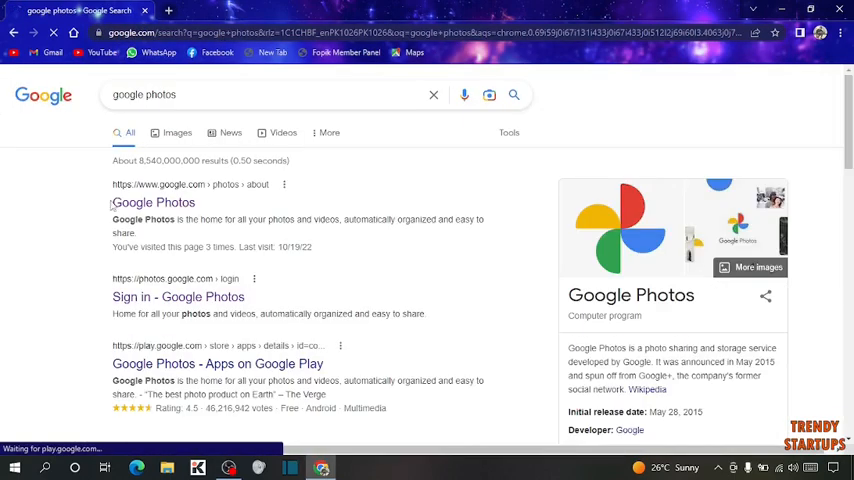
{"action": "left_click", "coordinate": [153, 202]}
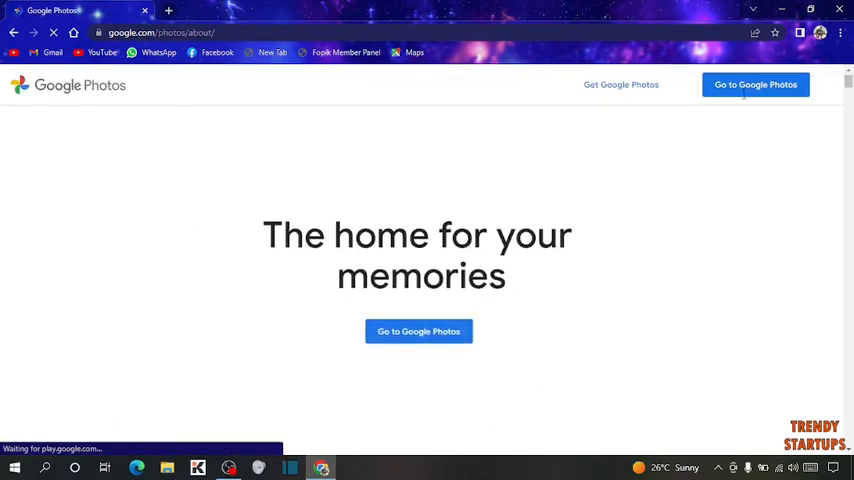
Open the photo library, select Today and Yesterday photos, then clear the selection
{"action": "left_click", "coordinate": [418, 331]}
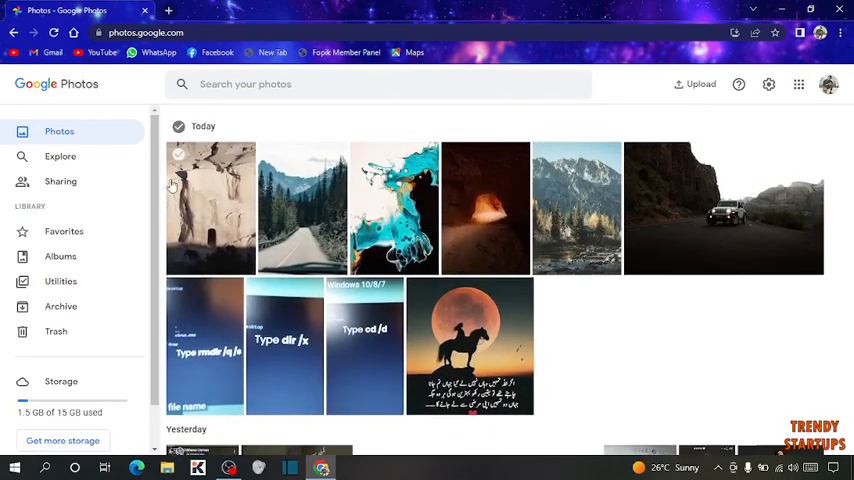
{"action": "mouse_move", "coordinate": [683, 283]}
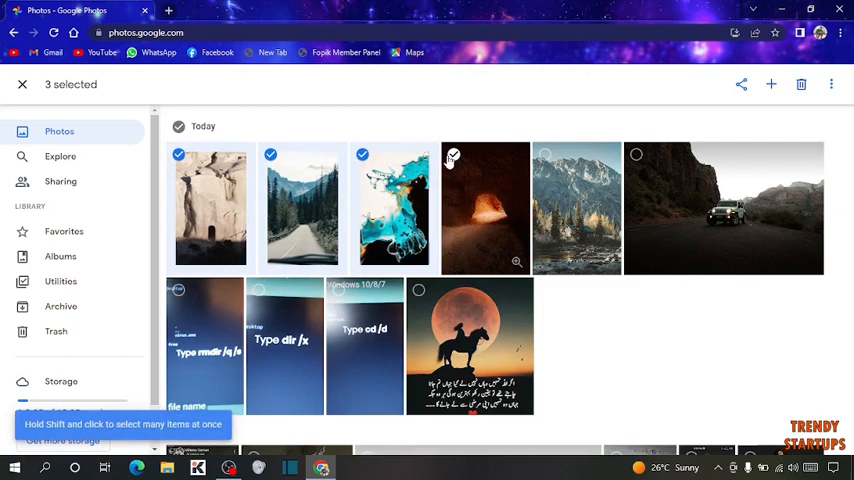
{"action": "left_click", "coordinate": [453, 155]}
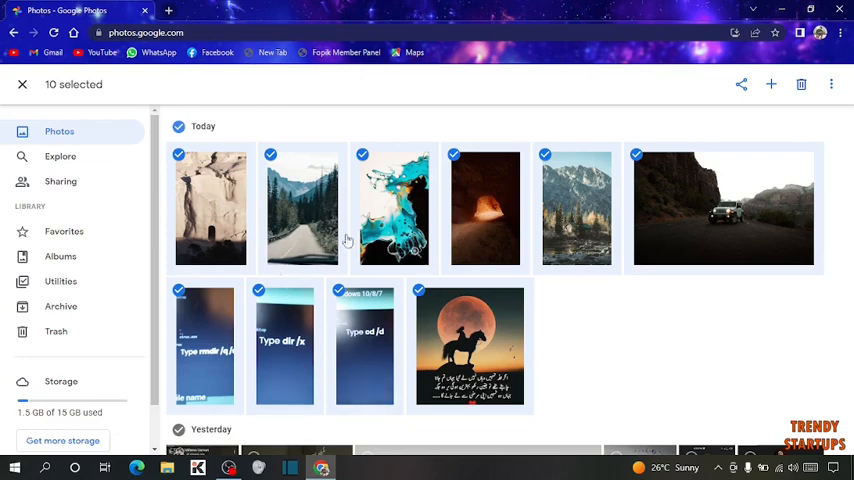
{"action": "scroll", "scroll_direction": "down", "scroll_amount": 3}
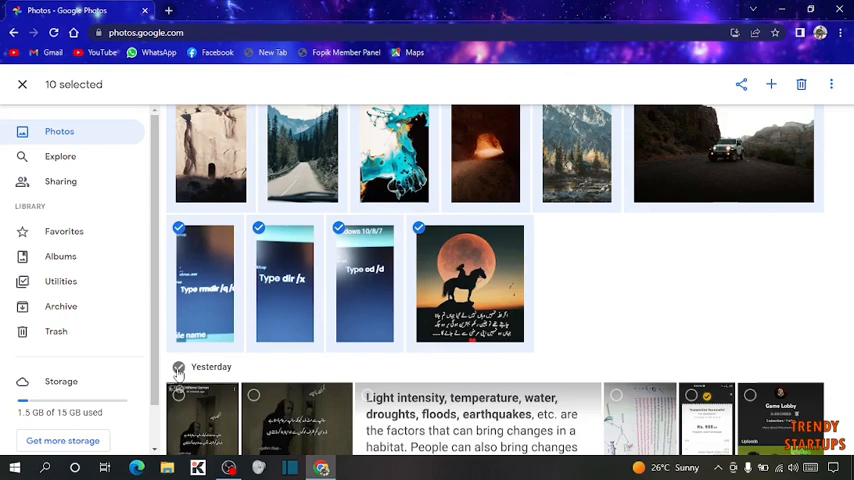
{"action": "left_click", "coordinate": [178, 368]}
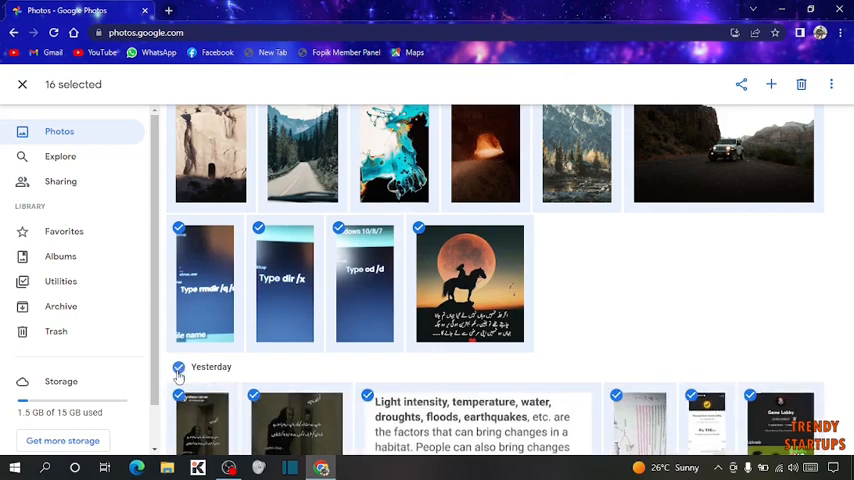
{"action": "scroll", "scroll_direction": "down", "scroll_amount": 3}
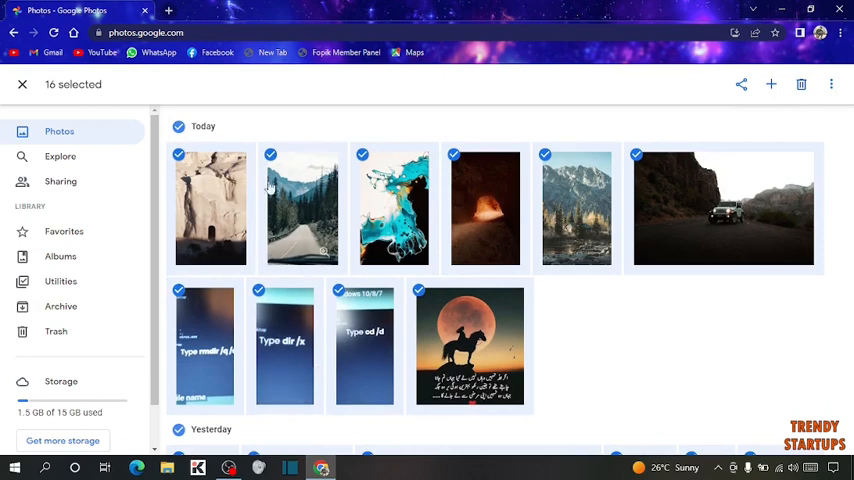
{"action": "left_click", "coordinate": [22, 84]}
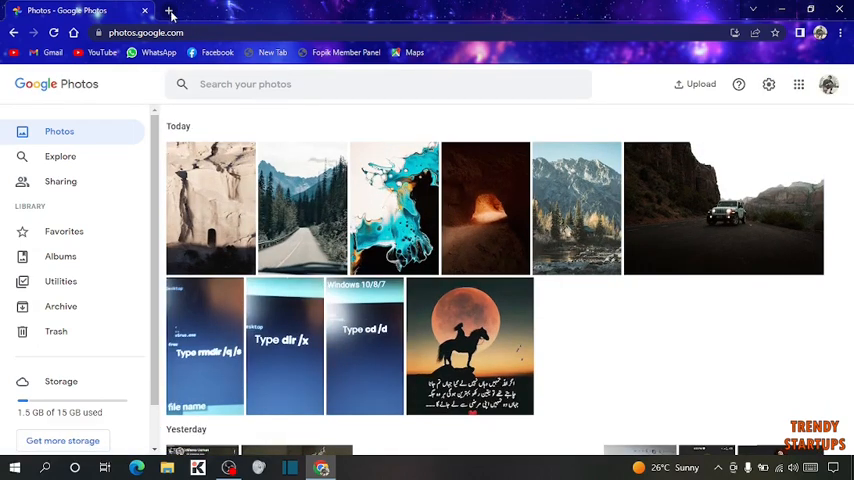
In a new tab, go from the profile menu to Google Account settings
{"action": "left_click", "coordinate": [170, 11]}
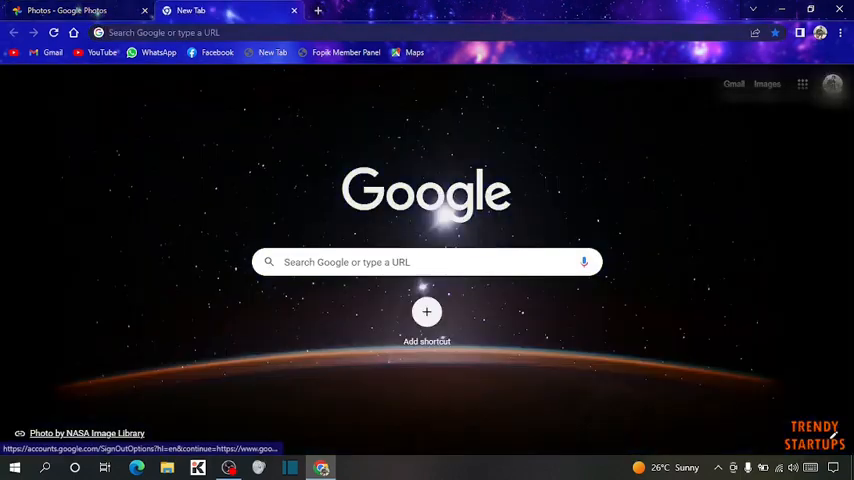
{"action": "left_click", "coordinate": [832, 84]}
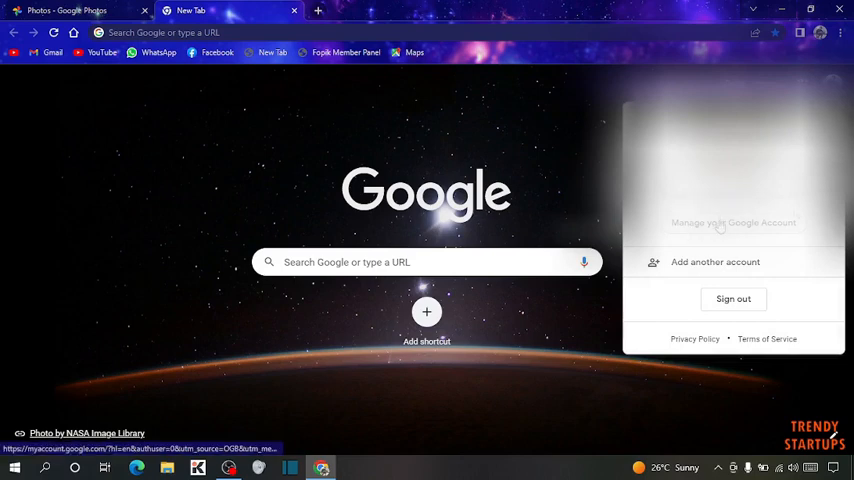
{"action": "left_click", "coordinate": [733, 222]}
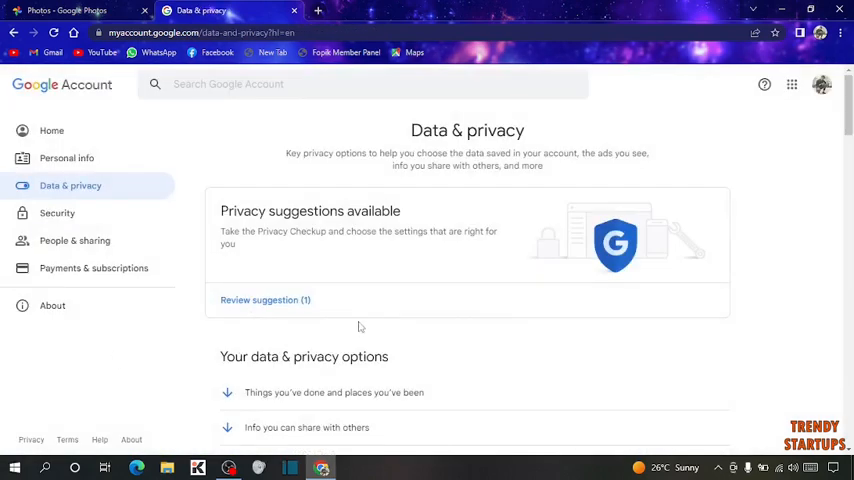
Scroll Data & privacy to the apps and services section for Google Dashboard
{"action": "scroll", "scroll_direction": "down", "scroll_amount": 3}
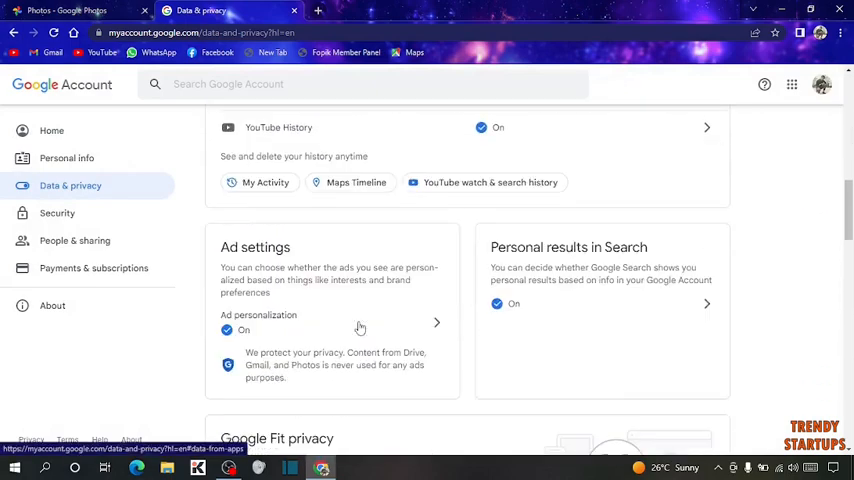
{"action": "scroll", "scroll_direction": "down", "scroll_amount": 3}
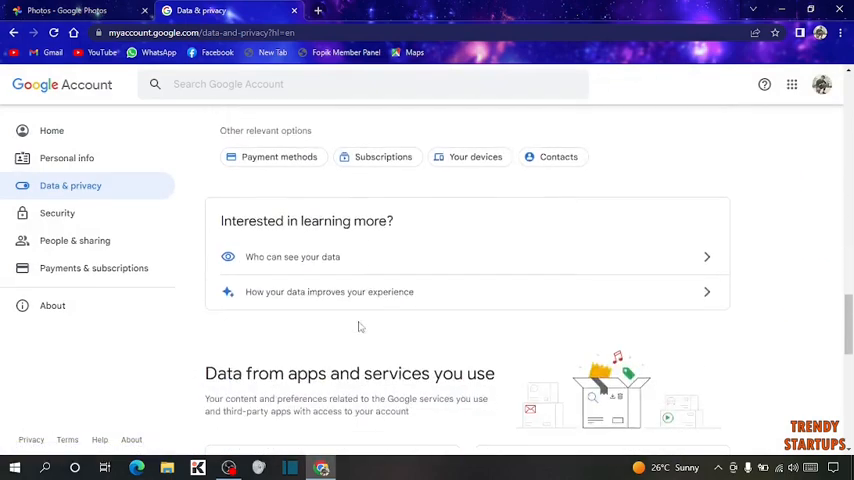
{"action": "scroll", "scroll_direction": "down", "scroll_amount": 3}
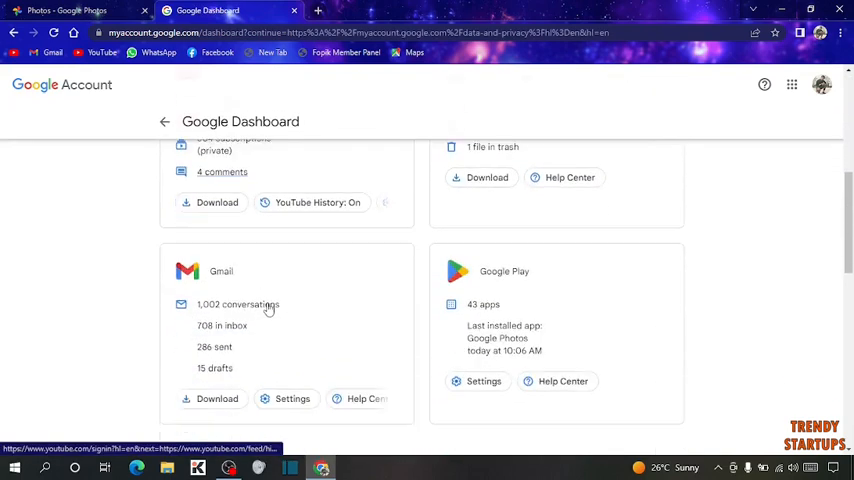
Download the Photos data from its Dashboard card, opening Google Takeout
{"action": "scroll", "scroll_direction": "down", "scroll_amount": 3}
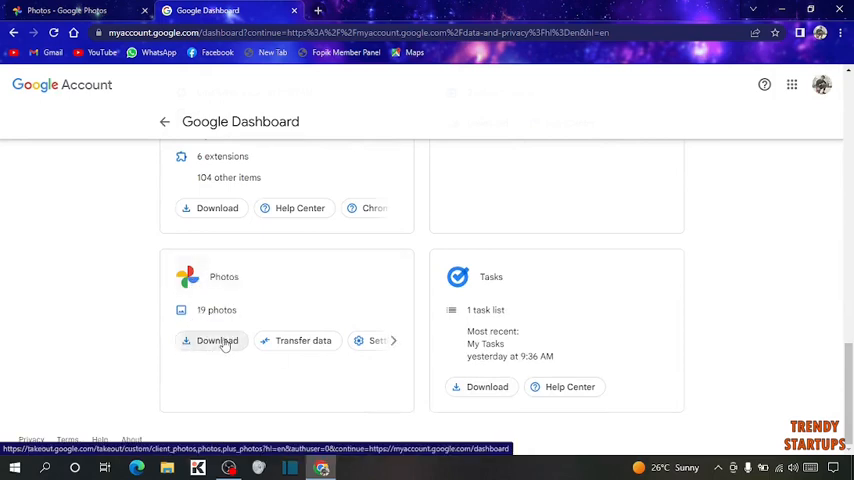
{"action": "left_click", "coordinate": [210, 340]}
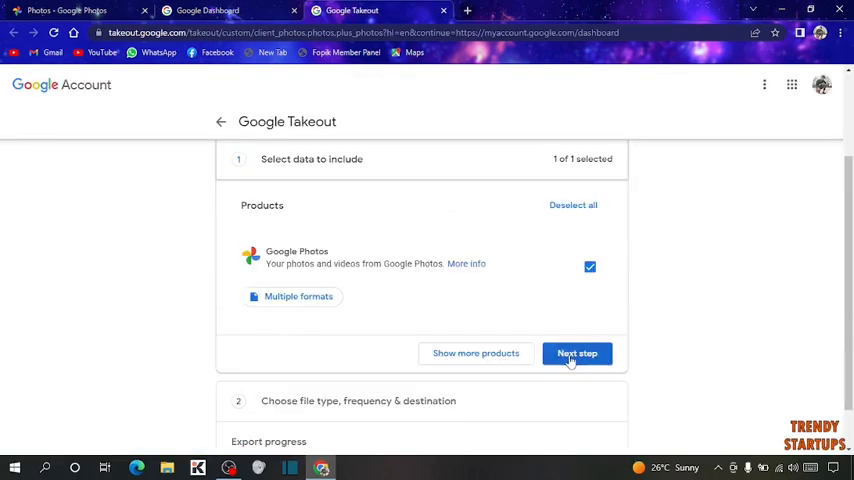
Choose .zip as the file type and create the one-time Photos export
{"action": "left_click", "coordinate": [577, 353]}
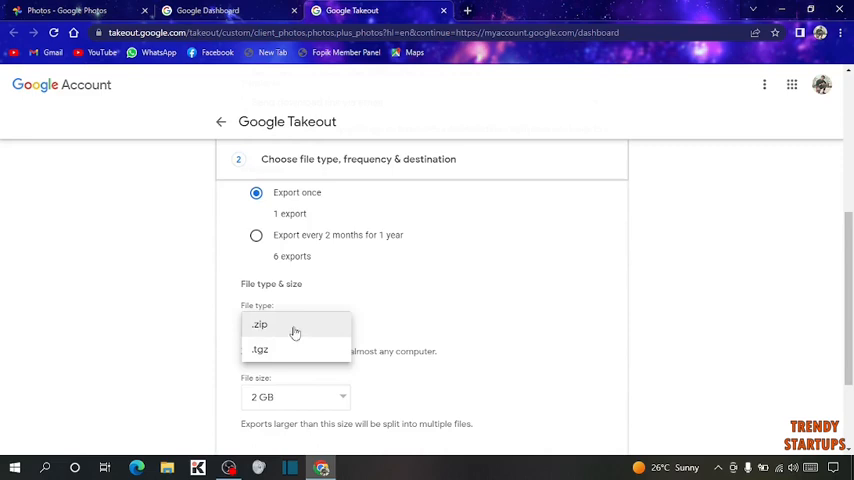
{"action": "left_click", "coordinate": [259, 324]}
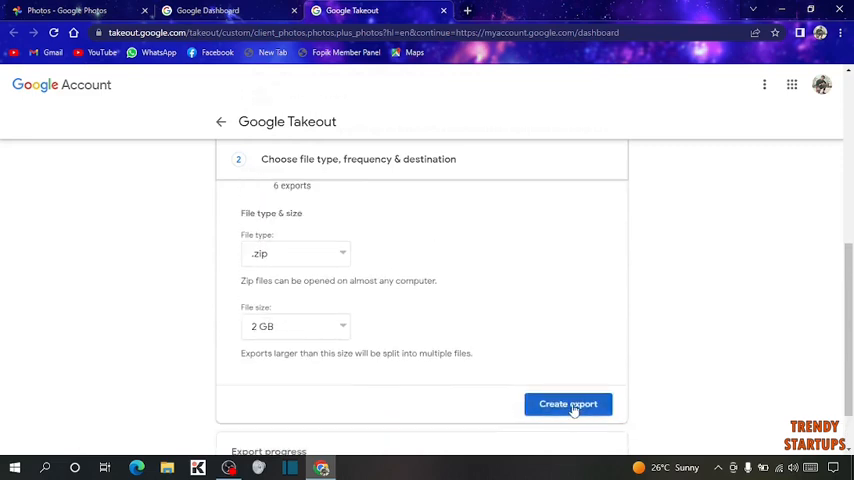
{"action": "left_click", "coordinate": [568, 404]}
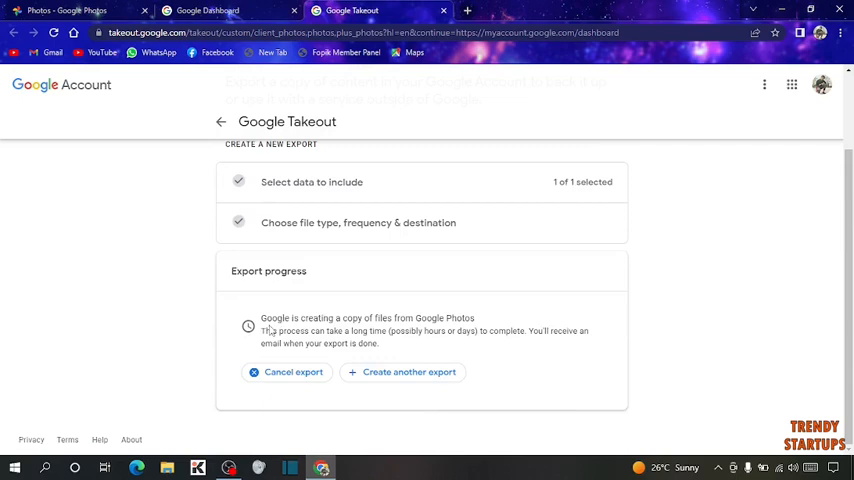
{"action": "mouse_move", "coordinate": [375, 322]}
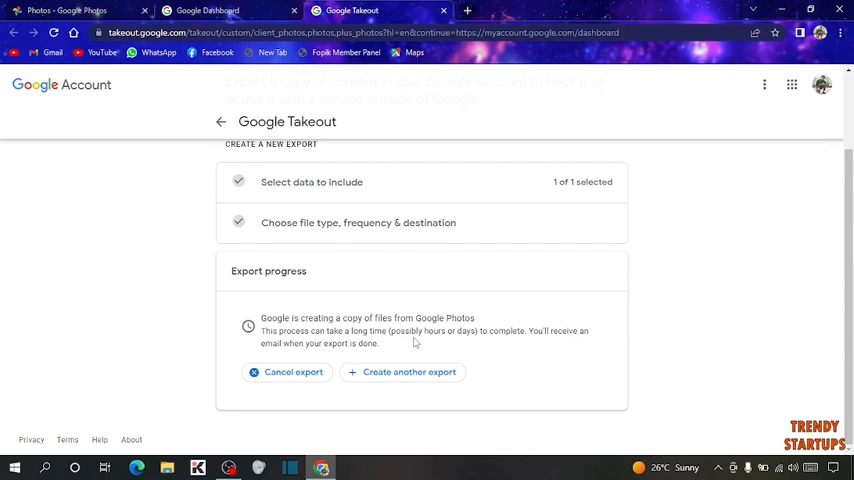
{"action": "mouse_move", "coordinate": [513, 343]}
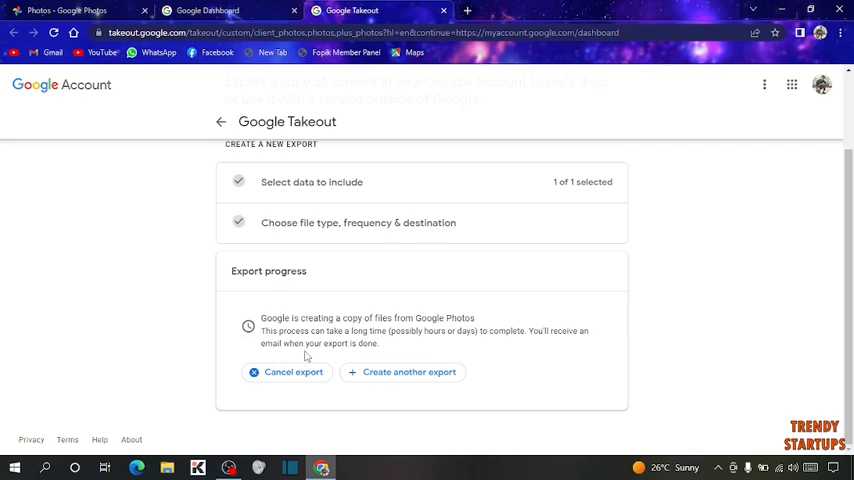
Scroll back up to review the export progress message
{"action": "scroll", "scroll_direction": "up", "scroll_amount": 3}
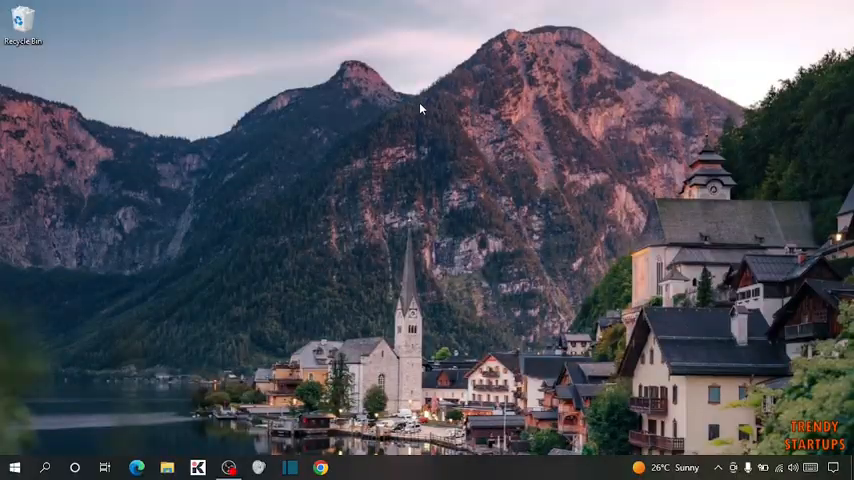
{"action": "mouse_move", "coordinate": [396, 168]}
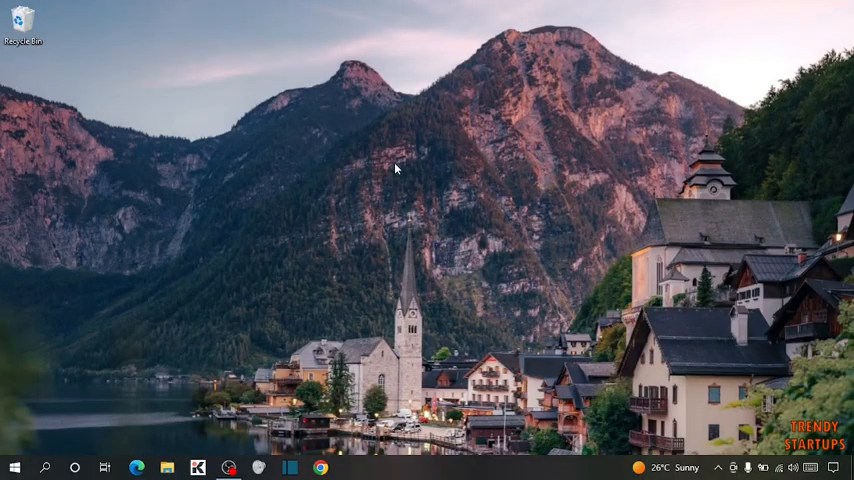
{"action": "mouse_move", "coordinate": [393, 172]}
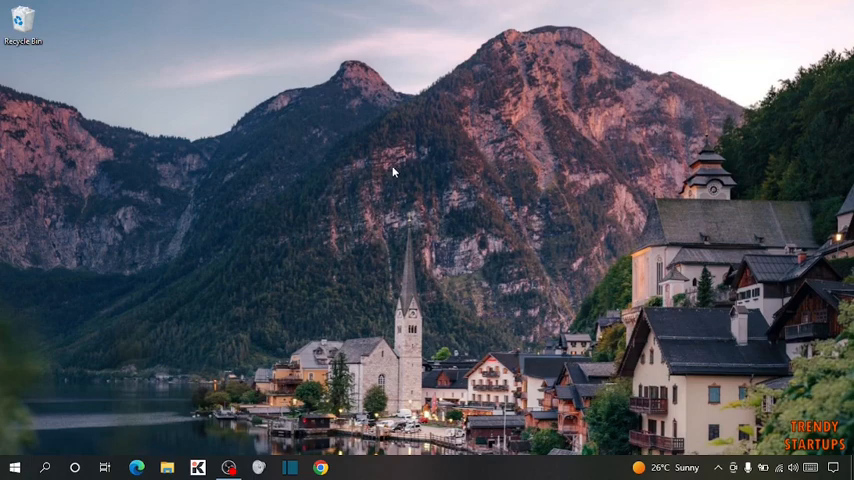
{"action": "mouse_move", "coordinate": [390, 177]}
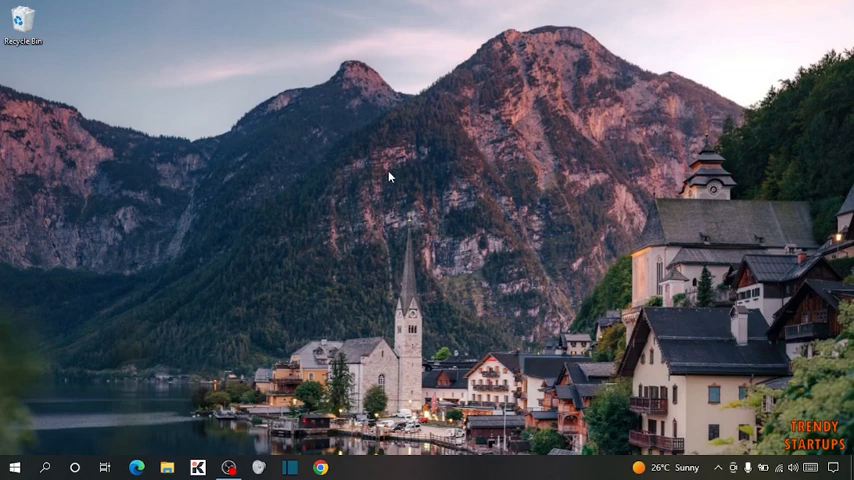